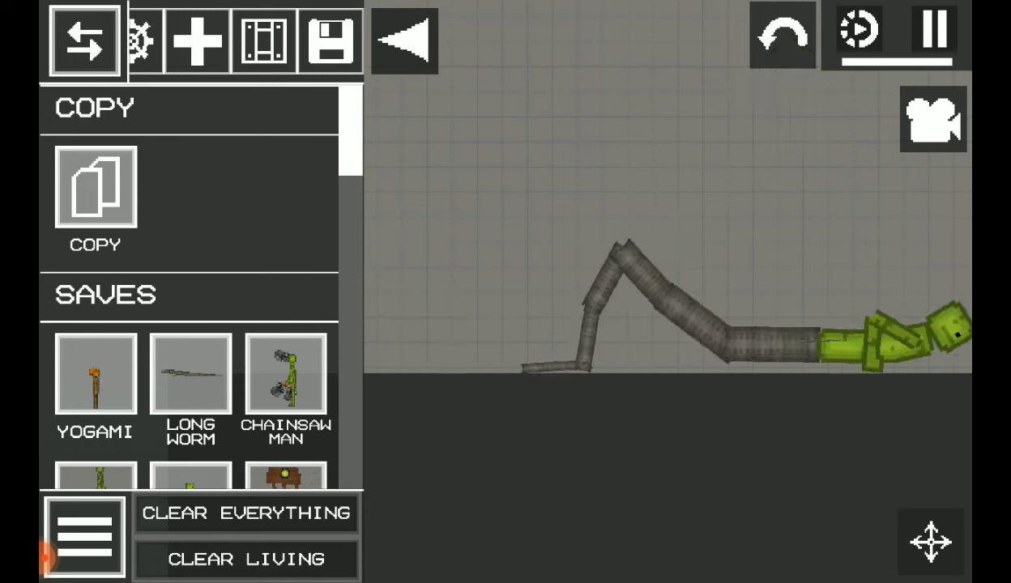
Step: Clear the old ragdoll, spawn Cap Boy, then the brown green-eyed SSS block
{"action": "left_click", "coordinate": [246, 513]}
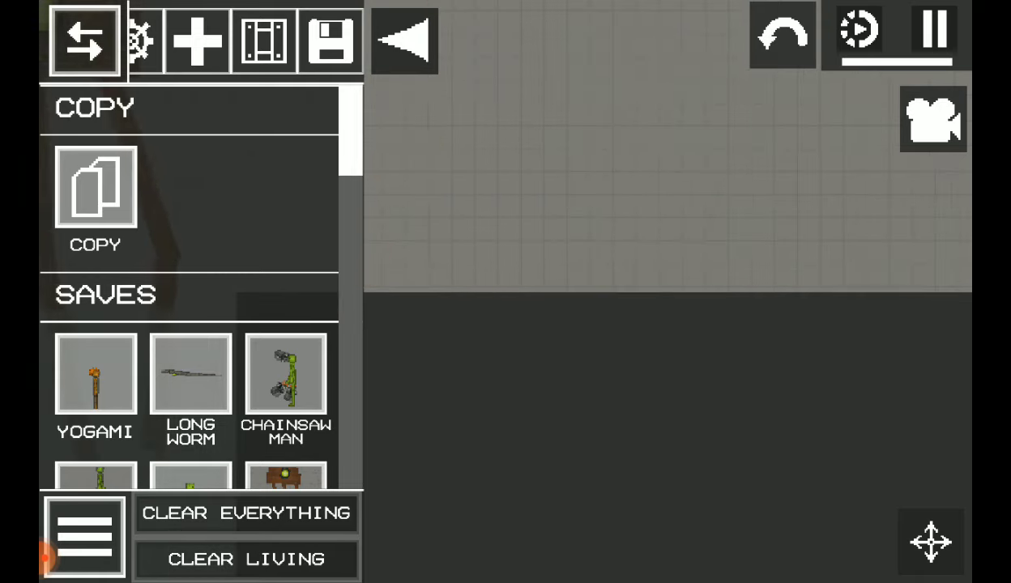
{"action": "left_click", "coordinate": [83, 41]}
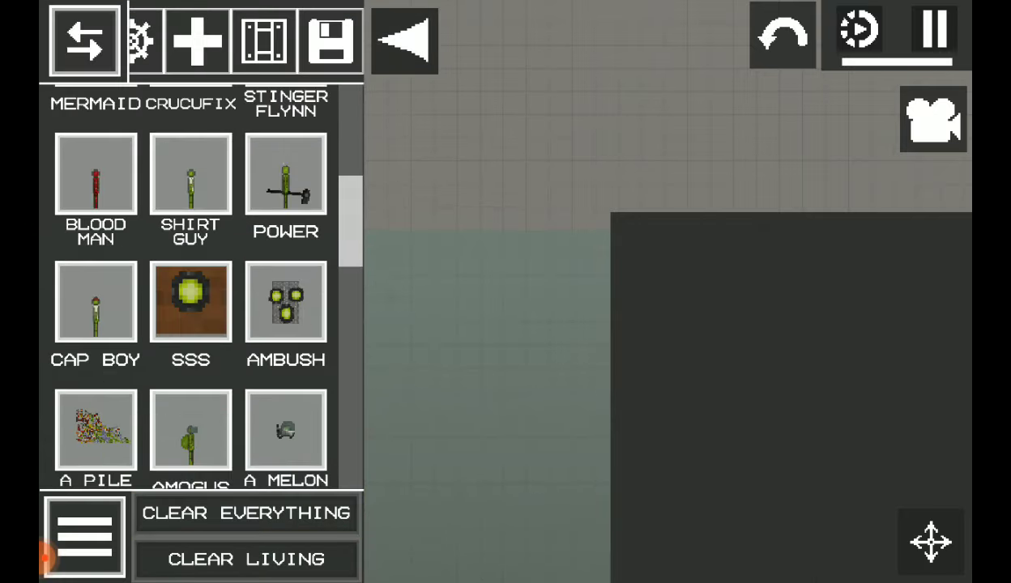
{"action": "scroll", "scroll_direction": "down", "scroll_amount": 3}
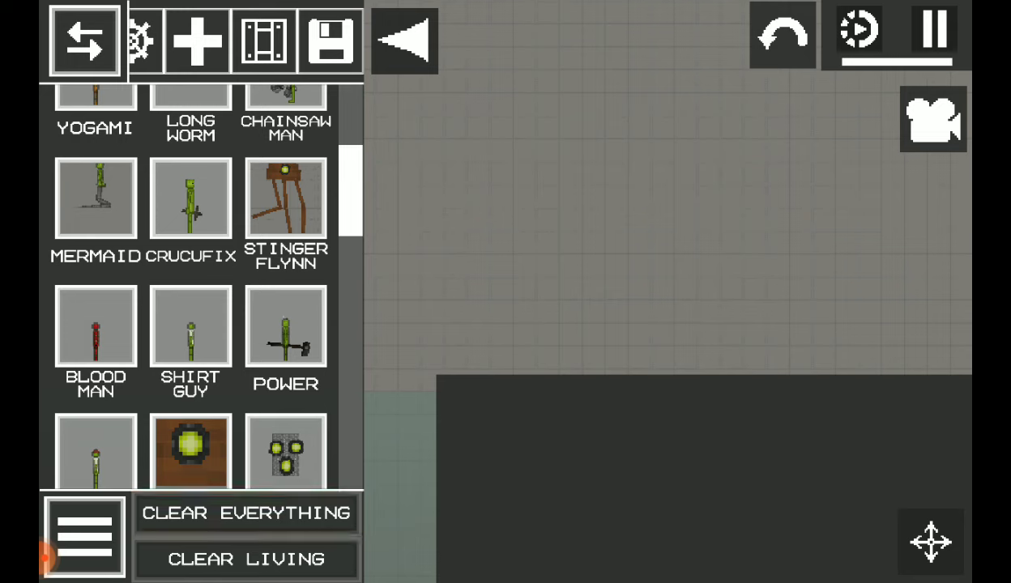
{"action": "left_click", "coordinate": [555, 340]}
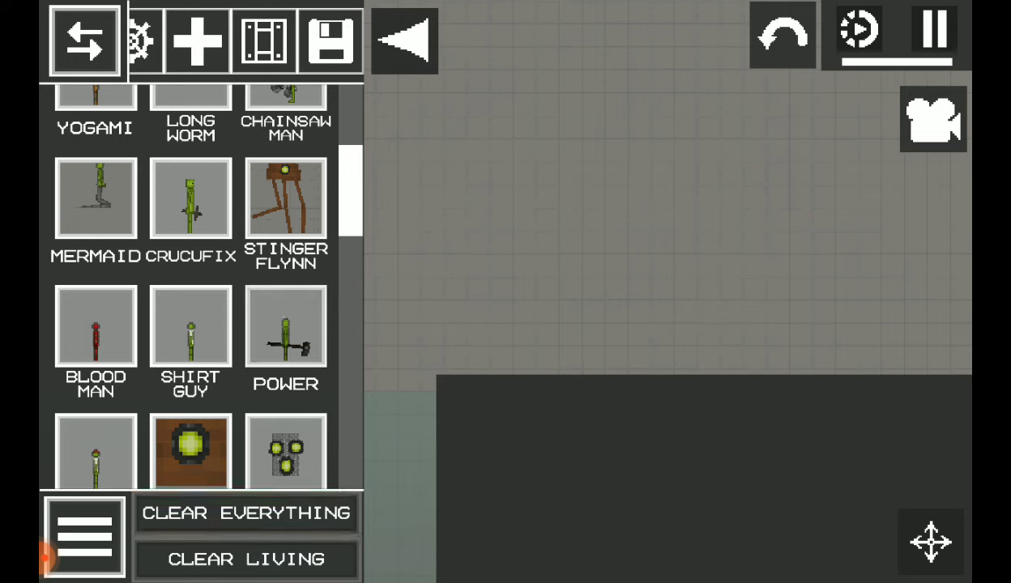
{"action": "left_click", "coordinate": [285, 328]}
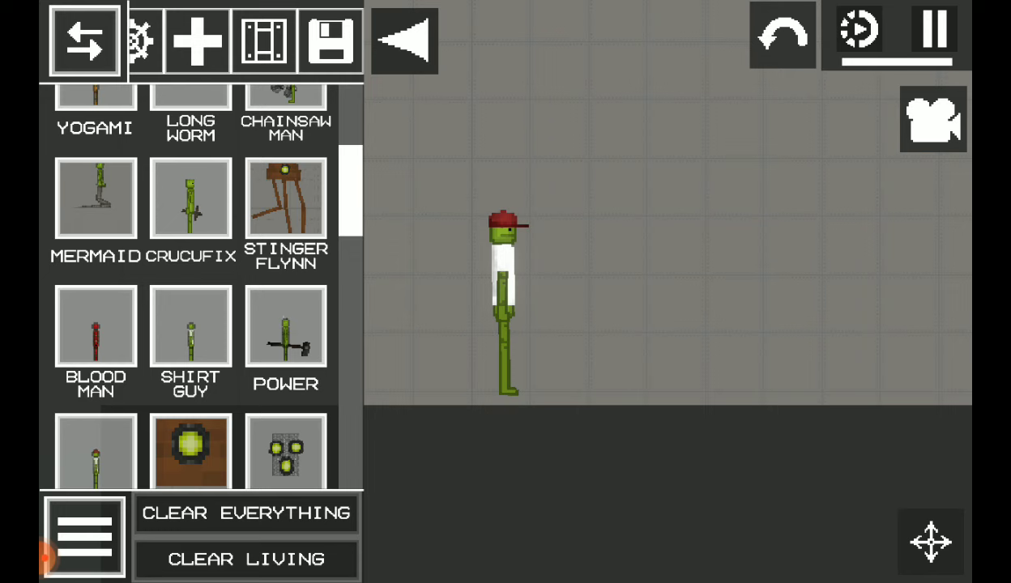
{"action": "left_click", "coordinate": [245, 512]}
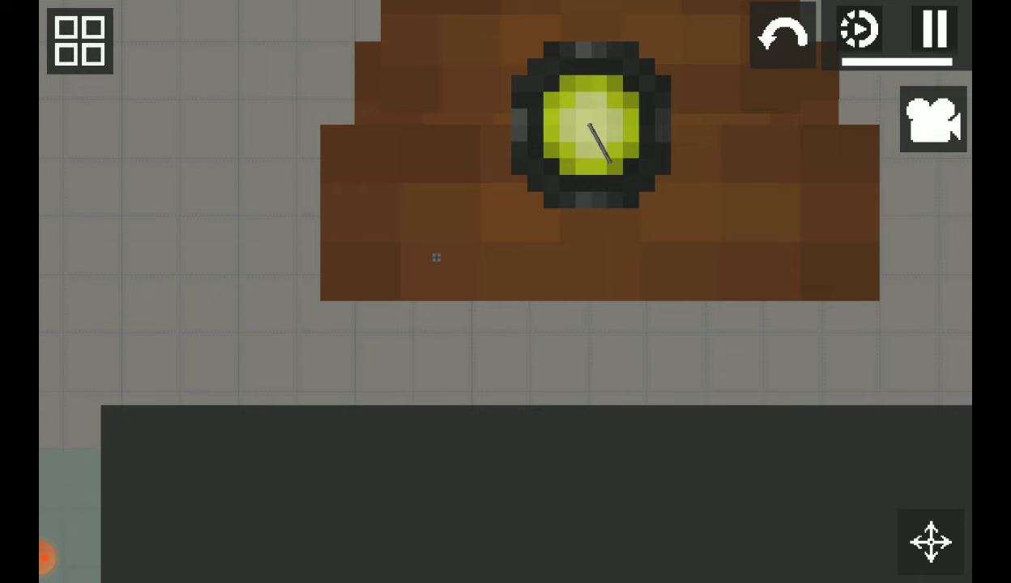
Step: Spawn the gray three-eyed Ambush save, then reopen and scroll the Saves list
{"action": "left_click", "coordinate": [79, 40]}
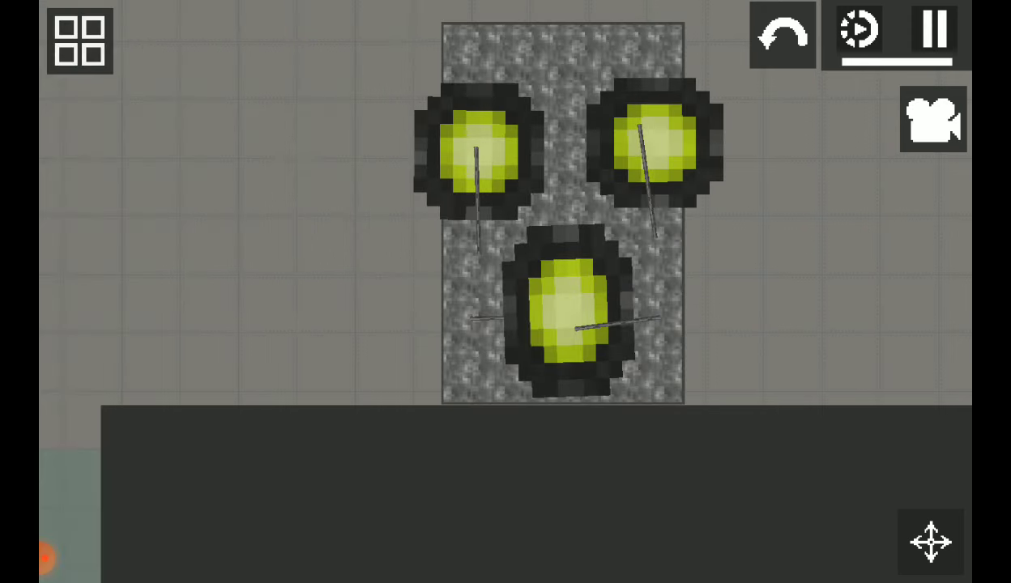
{"action": "left_click", "coordinate": [80, 38]}
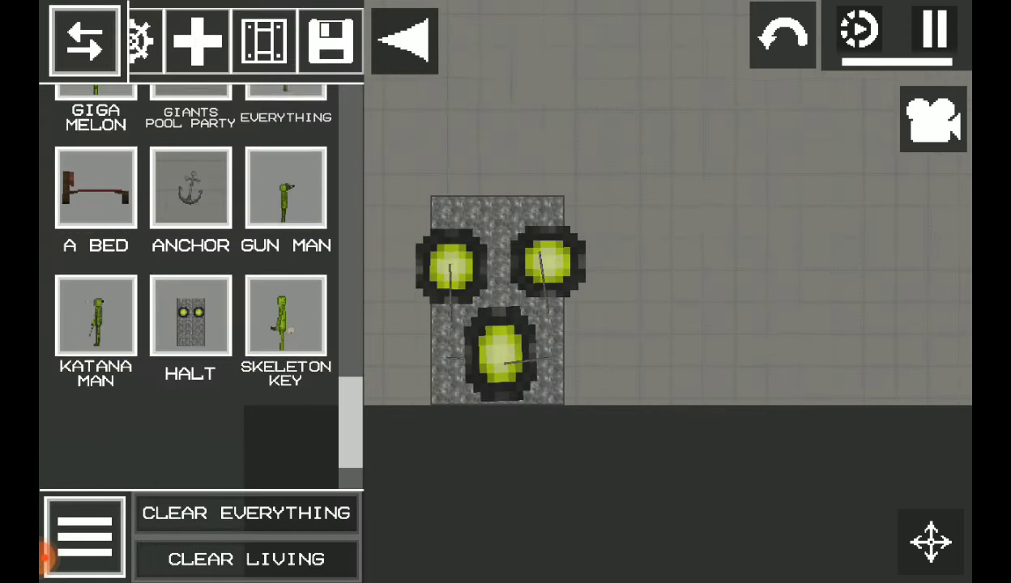
{"action": "scroll", "scroll_direction": "down", "scroll_amount": 3}
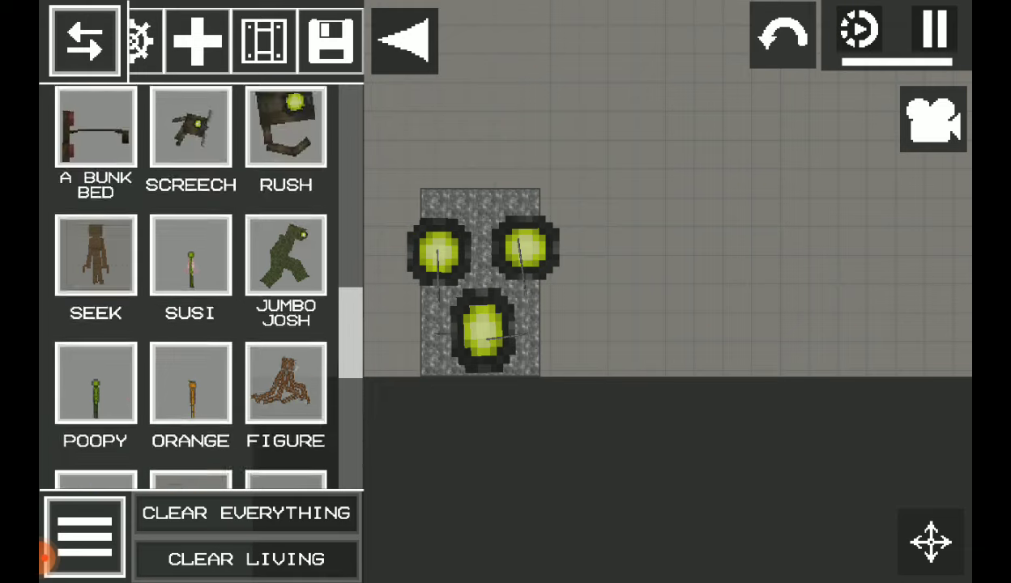
{"action": "scroll", "scroll_direction": "down", "scroll_amount": 3}
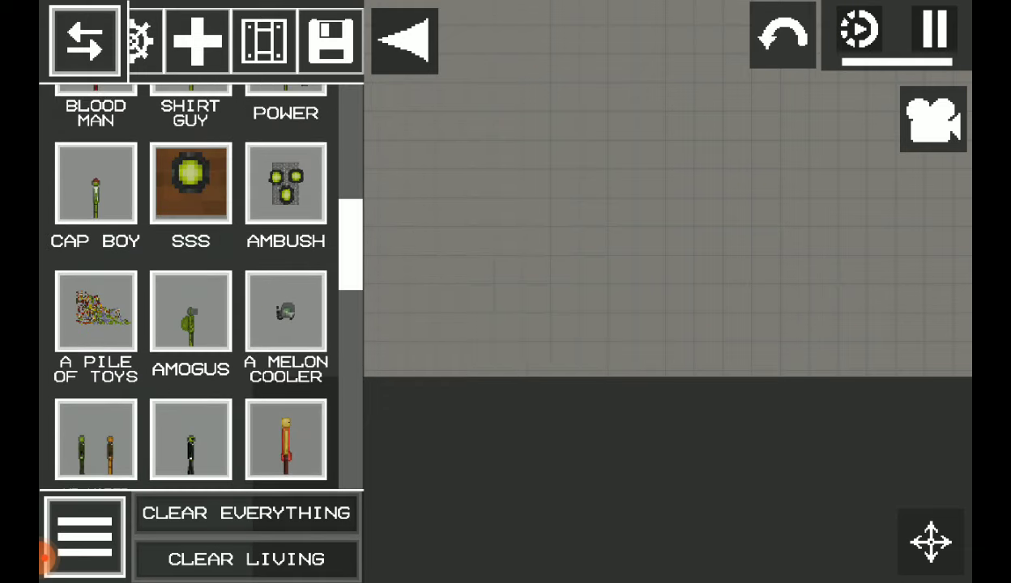
Step: Spawn and clear A Pile of Toys, then clear the two suited ragdolls
{"action": "left_click", "coordinate": [96, 312]}
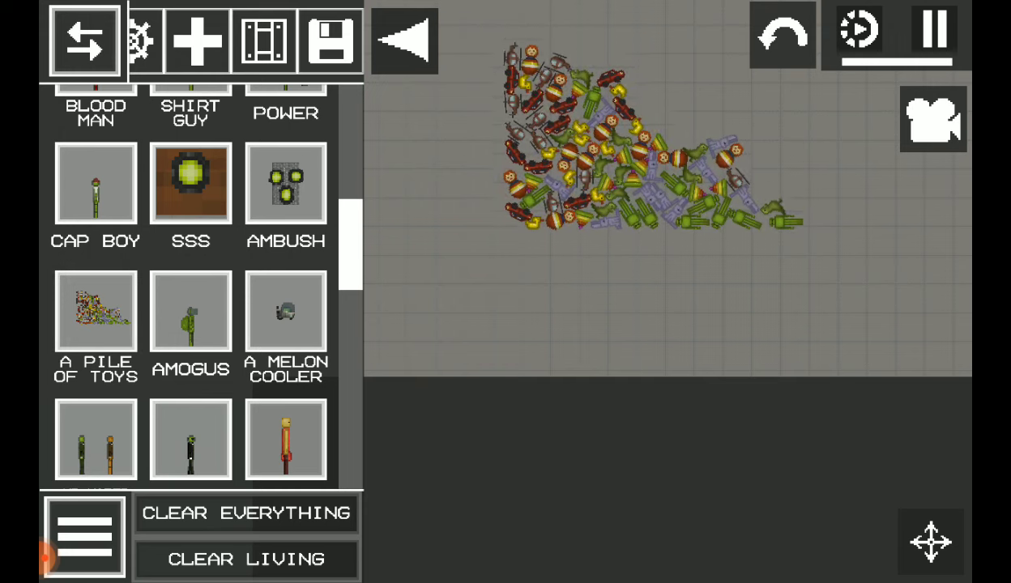
{"action": "left_click", "coordinate": [245, 513]}
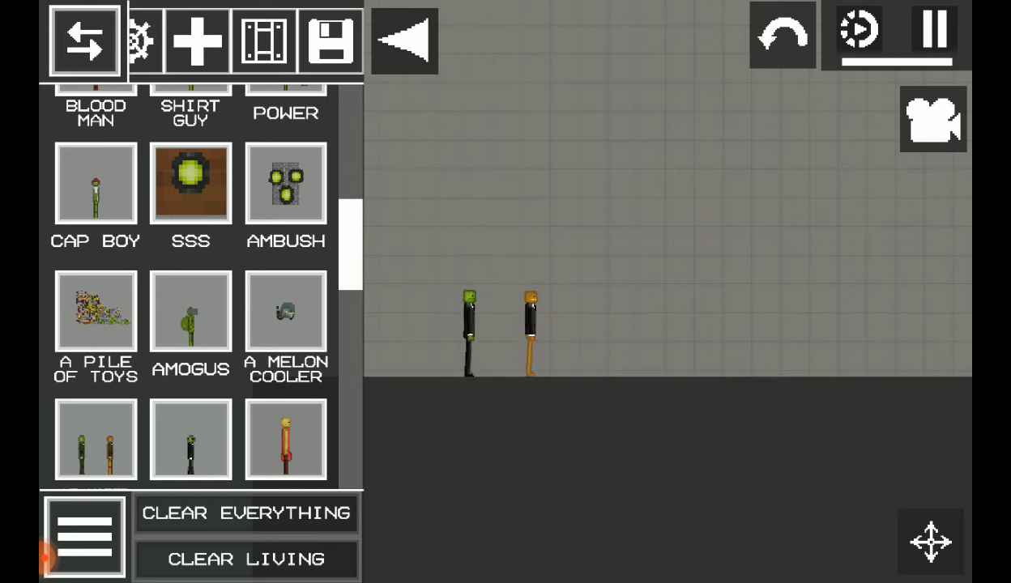
{"action": "left_click", "coordinate": [246, 559]}
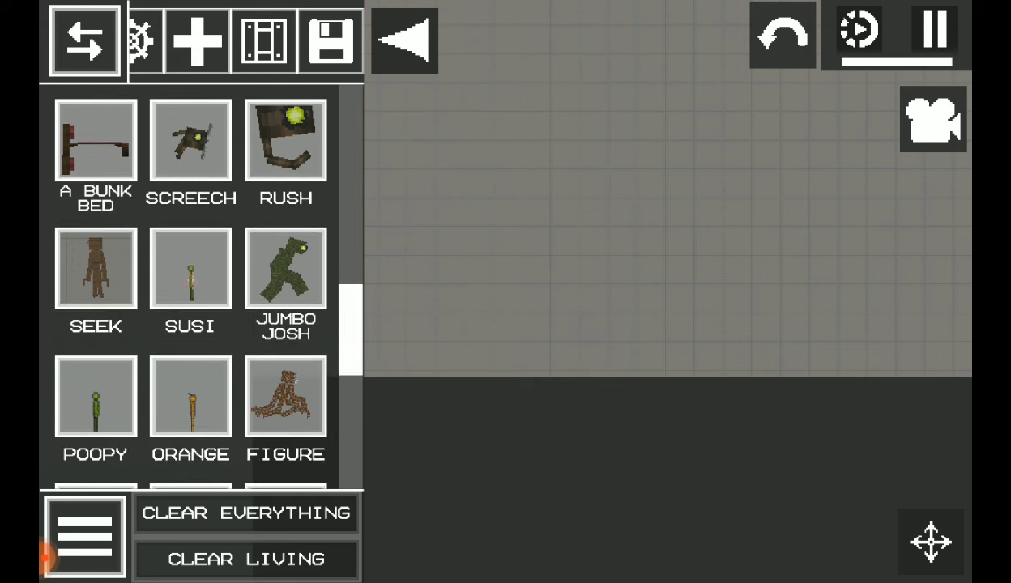
{"action": "left_click", "coordinate": [95, 141]}
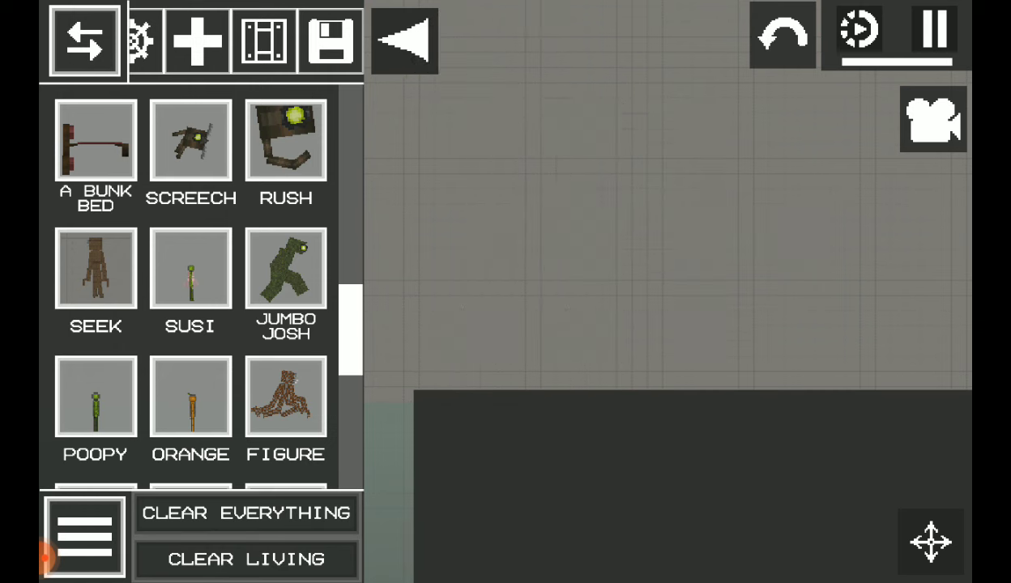
{"action": "left_click", "coordinate": [542, 191]}
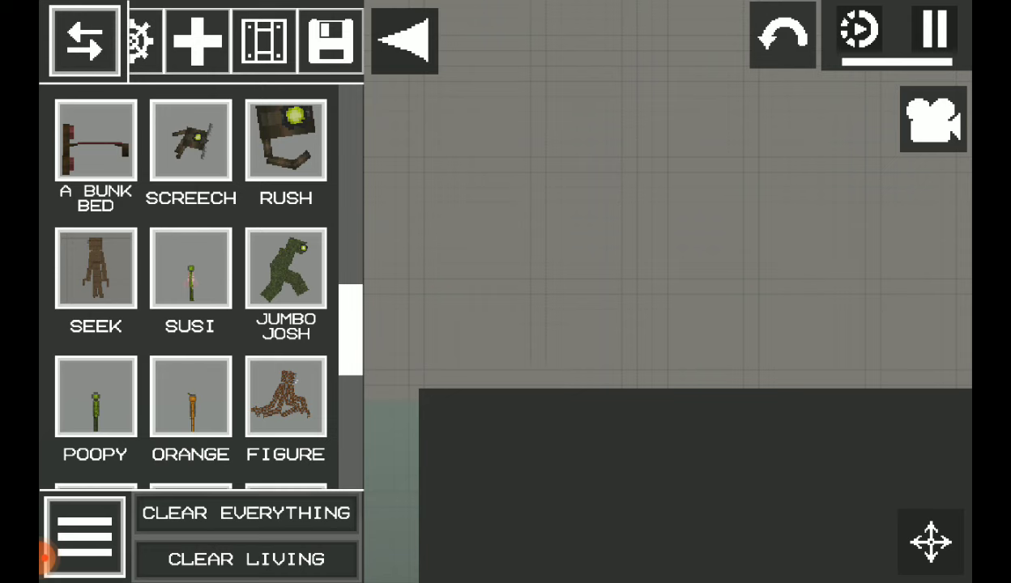
{"action": "left_click", "coordinate": [285, 268]}
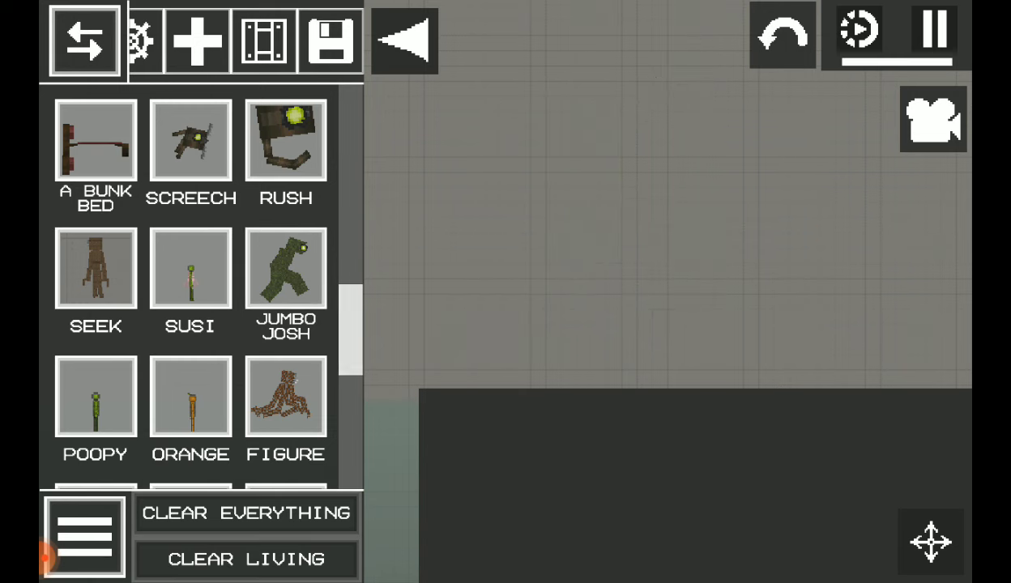
{"action": "scroll", "scroll_direction": "down", "scroll_amount": 3}
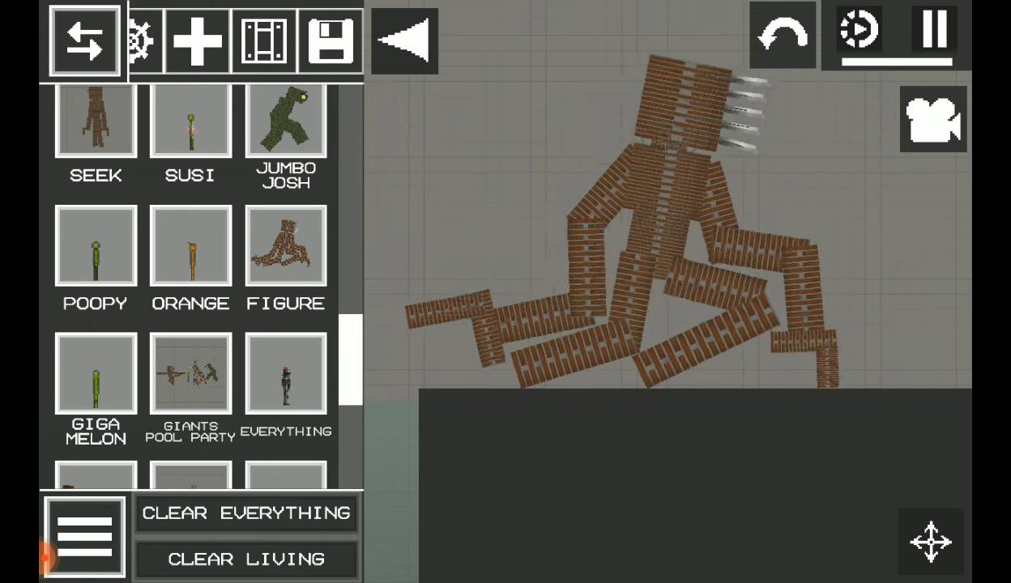
Step: Clear the towering Figure creation and scroll further down the Saves list
{"action": "left_click", "coordinate": [246, 512]}
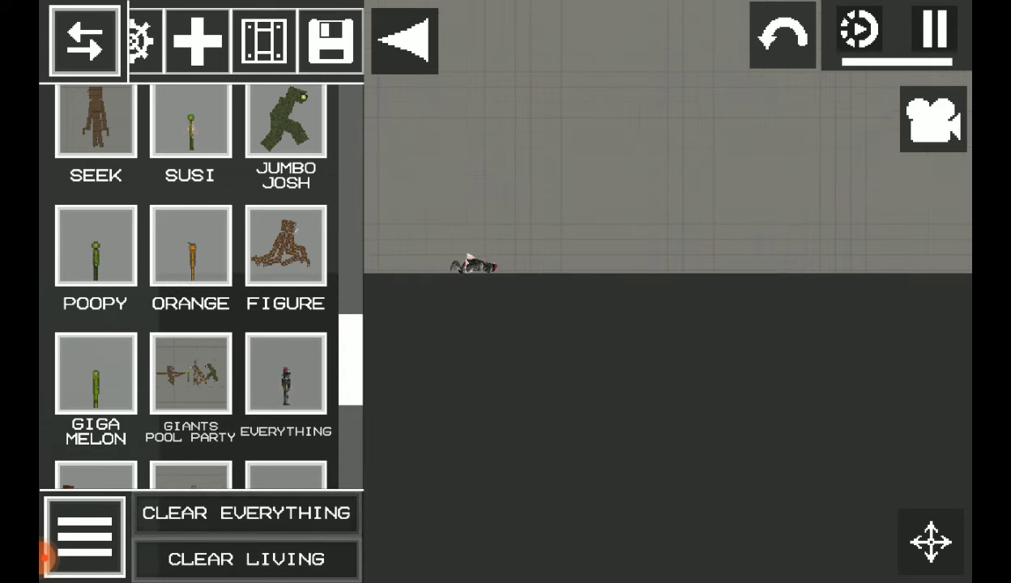
{"action": "scroll", "scroll_direction": "down", "scroll_amount": 3}
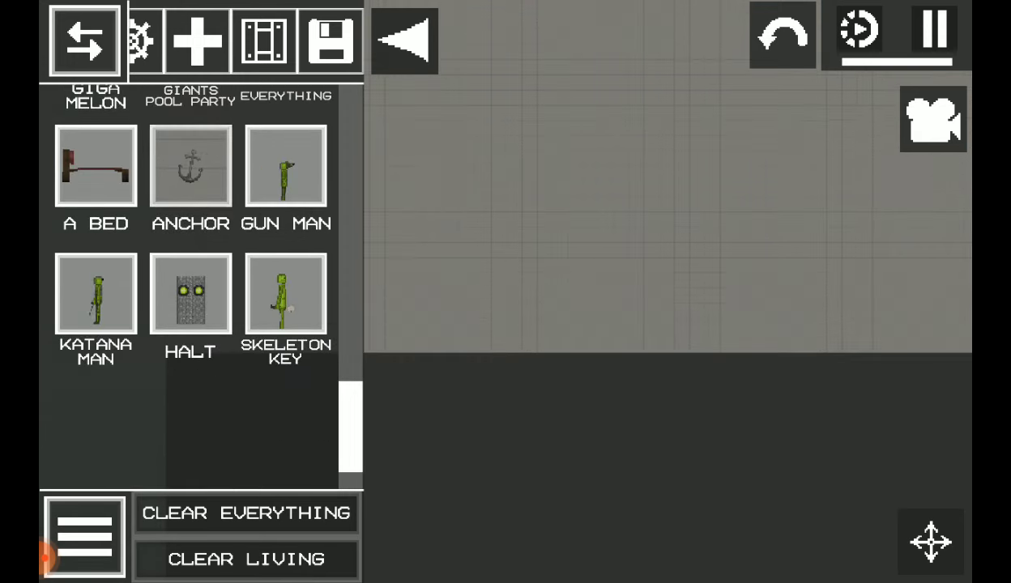
Step: Spawn the Anchor save, drag it toward the ground, then remove it
{"action": "left_click", "coordinate": [189, 166]}
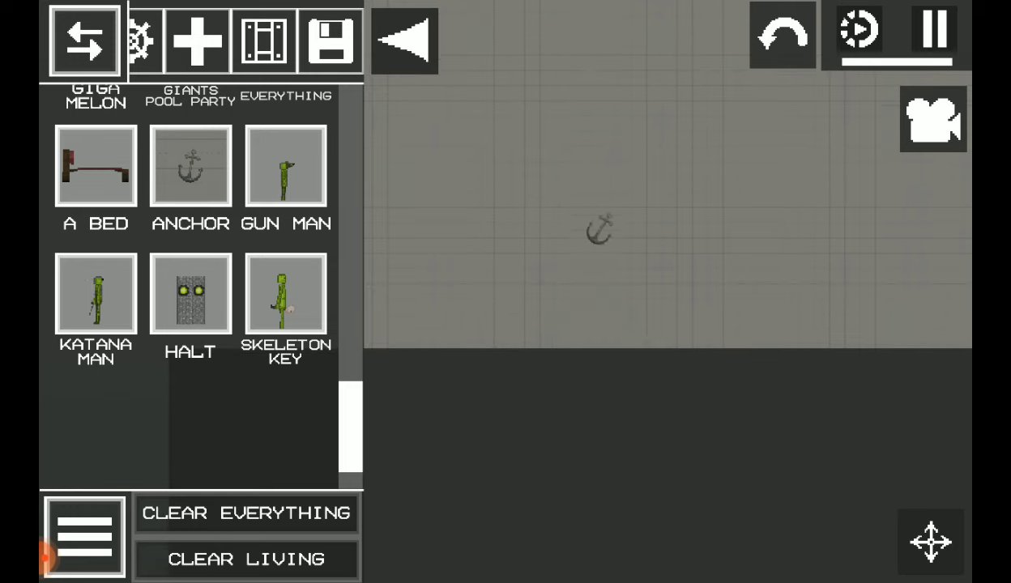
{"action": "left_click_drag", "start_coordinate": [599, 229], "coordinate": [613, 263]}
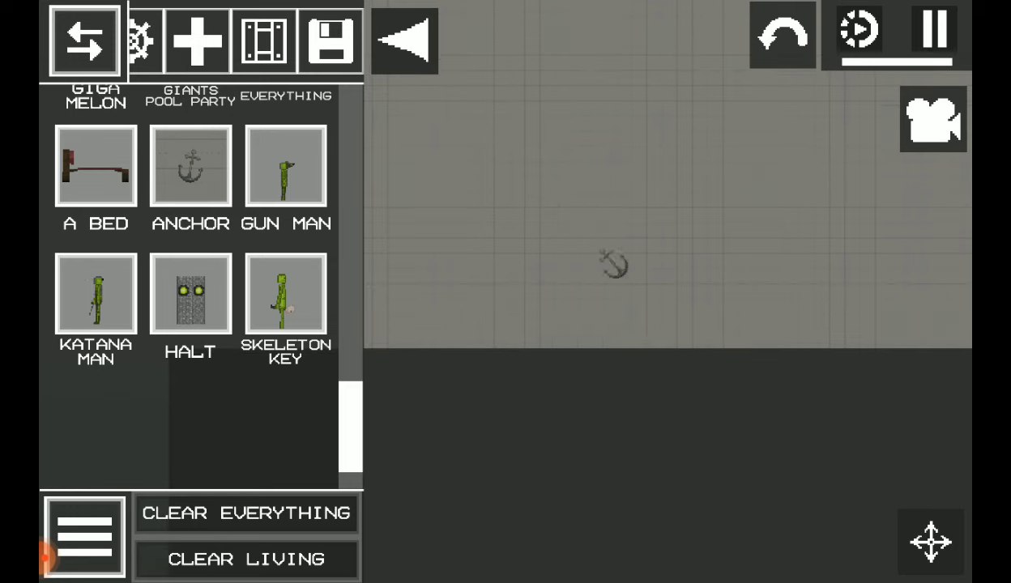
{"action": "left_click", "coordinate": [285, 166]}
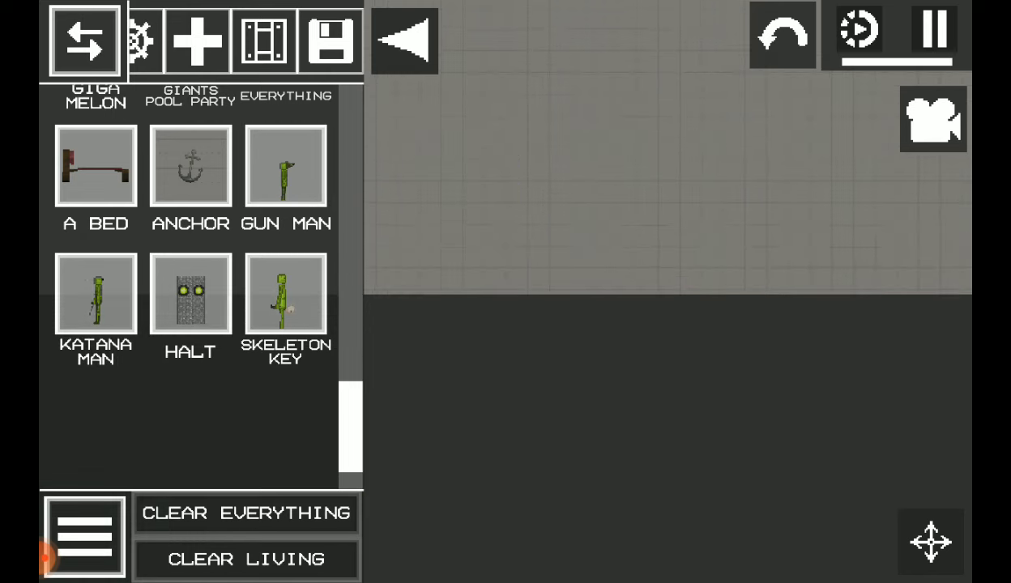
Step: Spawn the Halt creation, then wipe the sandbox with Clear Everything
{"action": "left_click", "coordinate": [285, 167]}
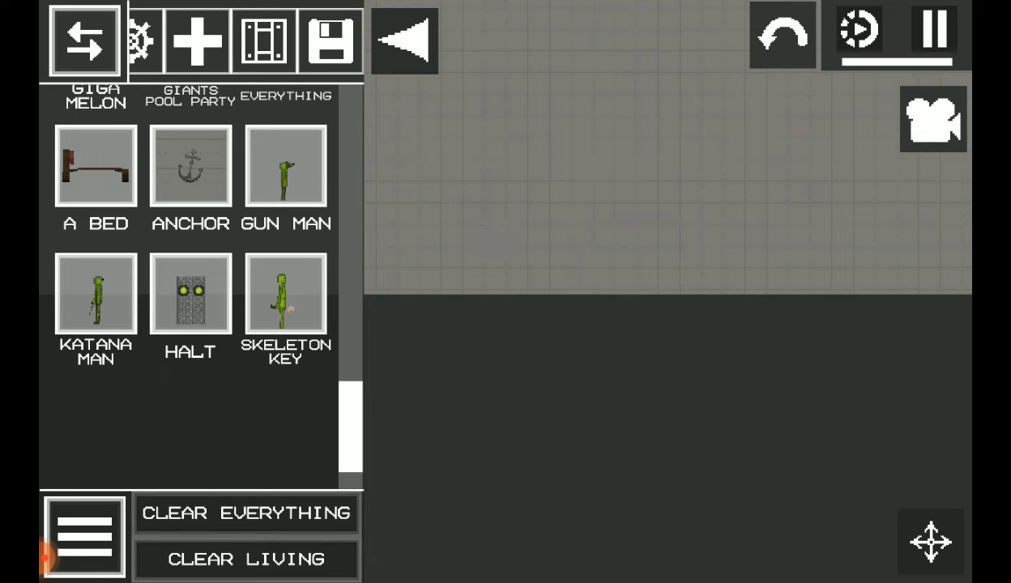
{"action": "left_click", "coordinate": [189, 293]}
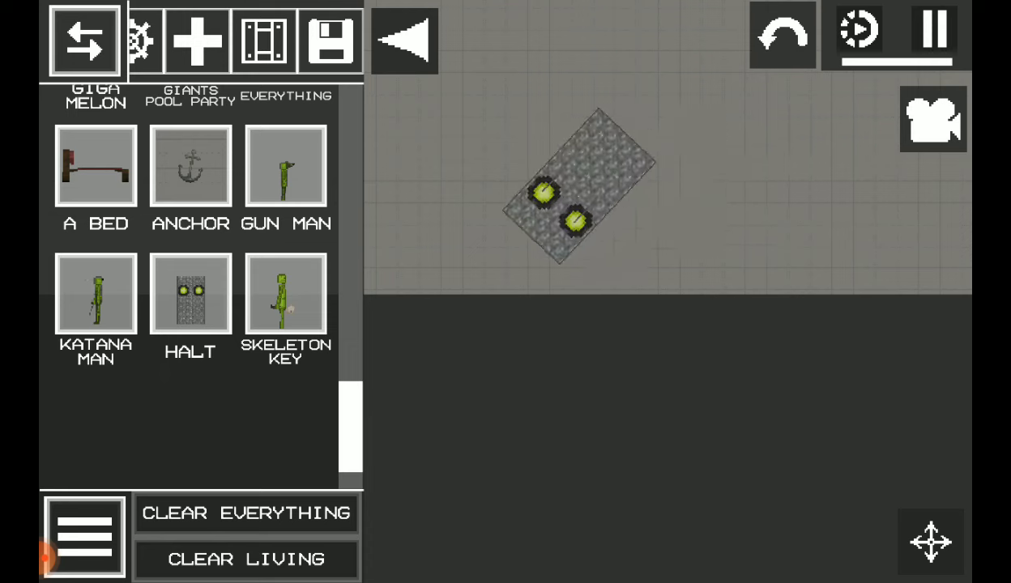
{"action": "left_click", "coordinate": [245, 513]}
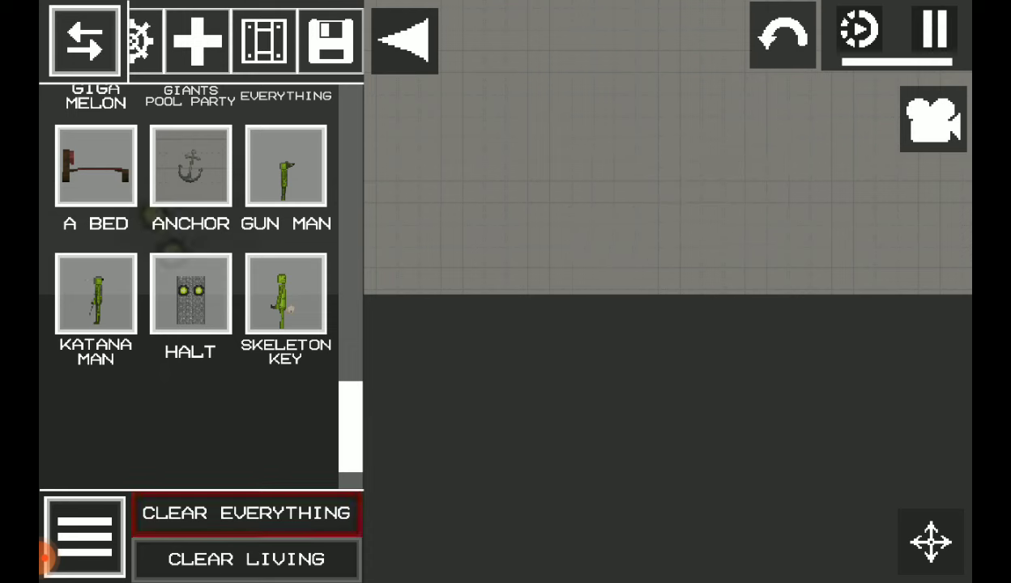